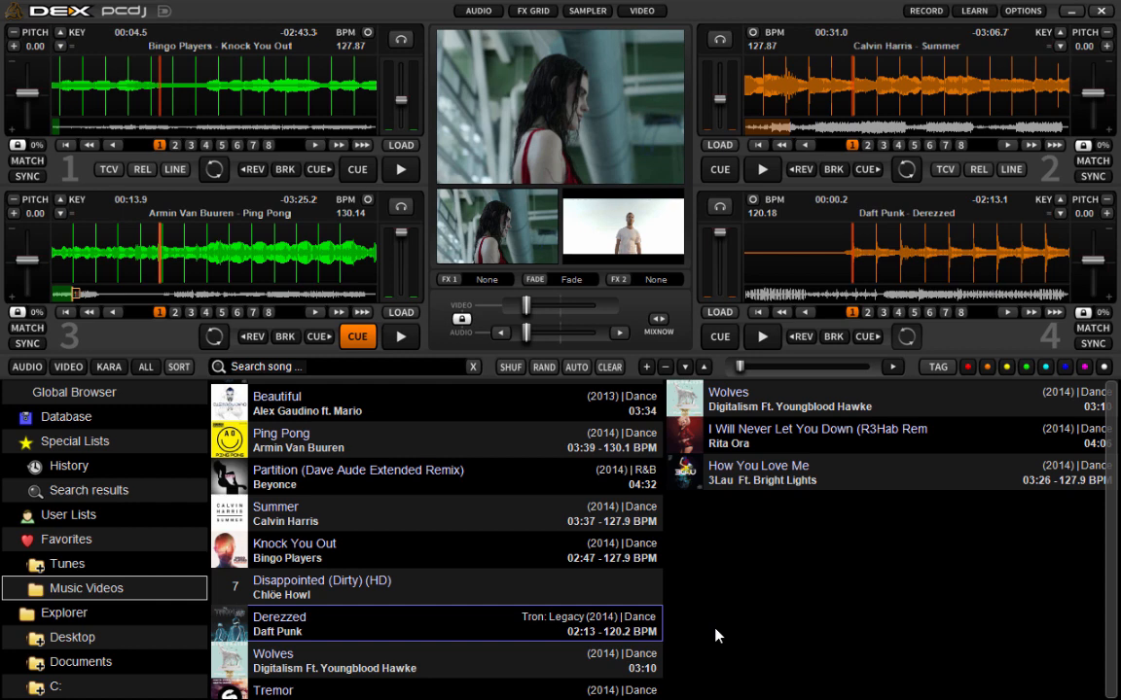
mouse_move(607, 39)
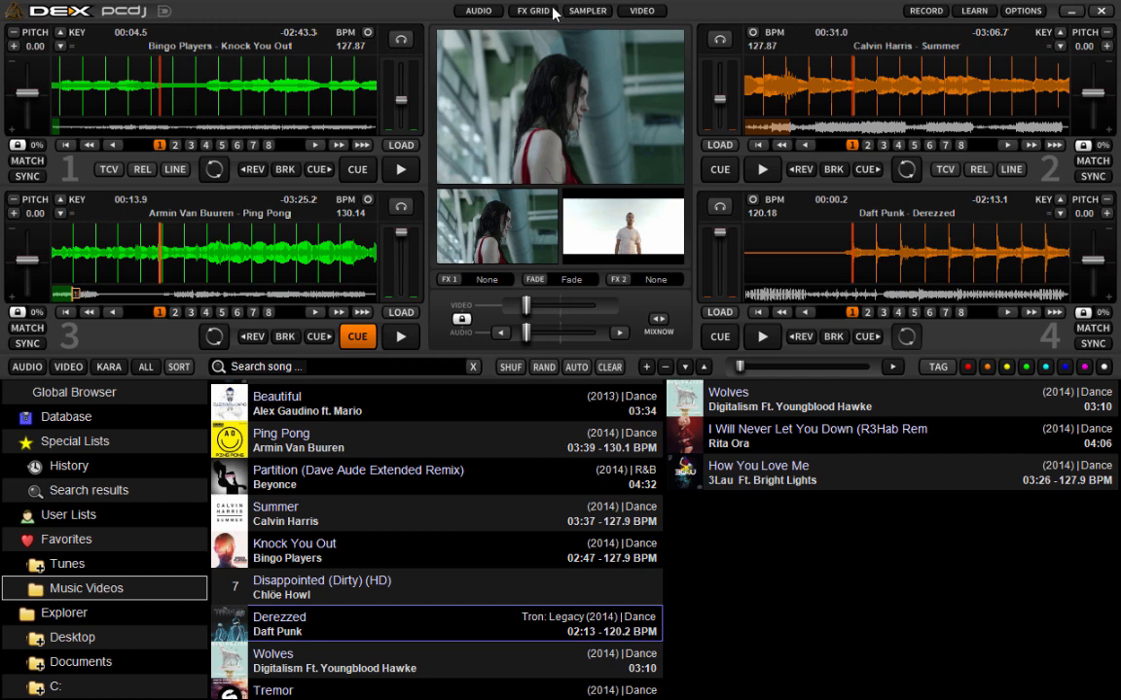
mouse_move(534, 19)
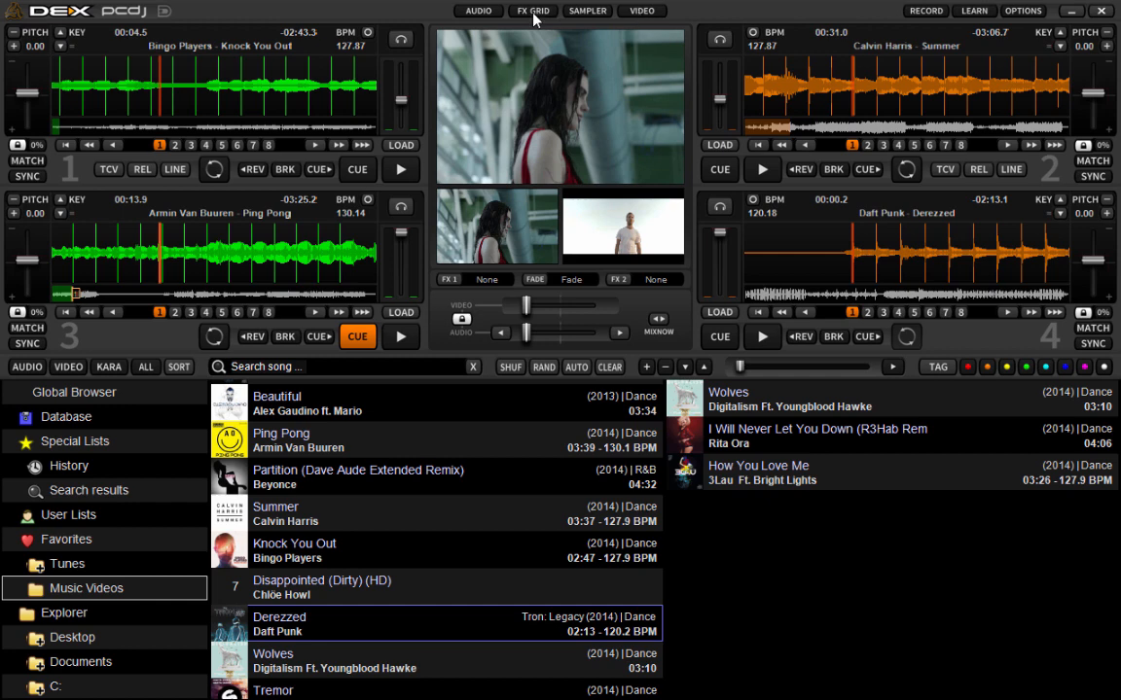
Switch the centre panel from the video preview to the FX grid.
left_click(532, 10)
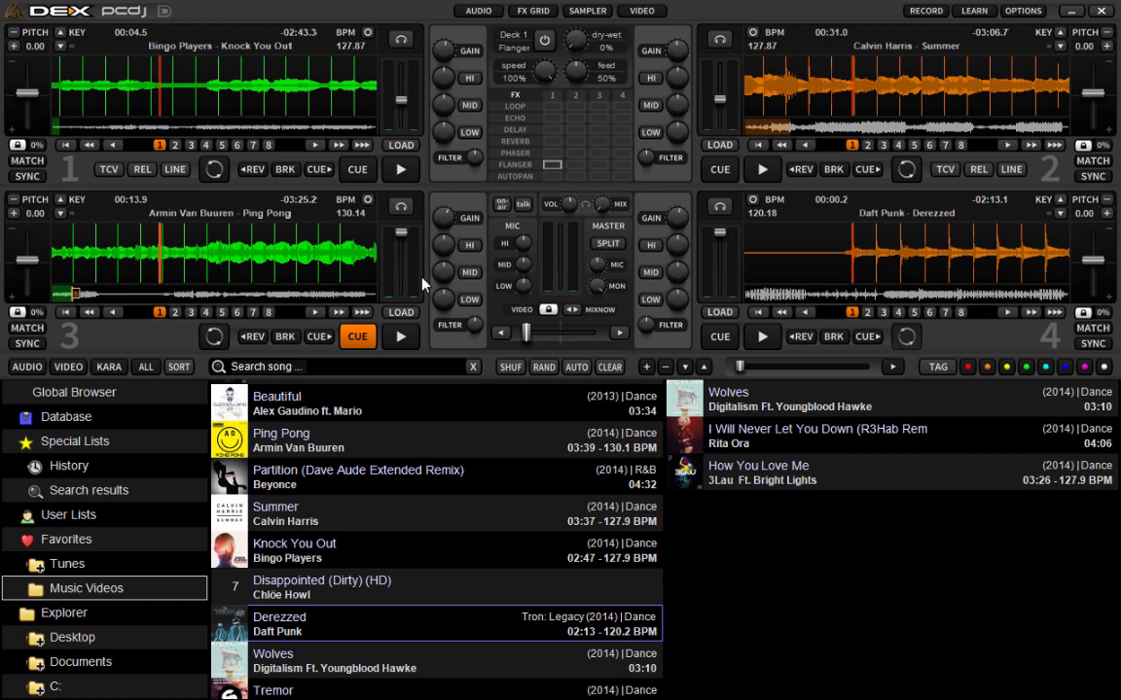
mouse_move(478, 27)
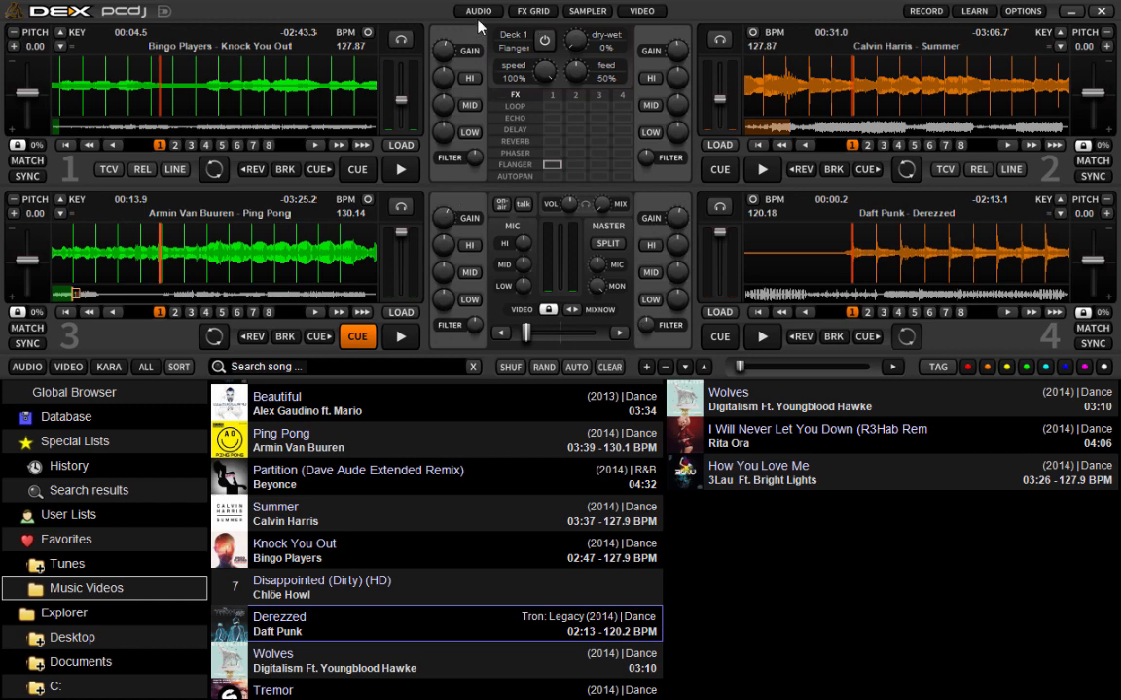
mouse_move(649, 181)
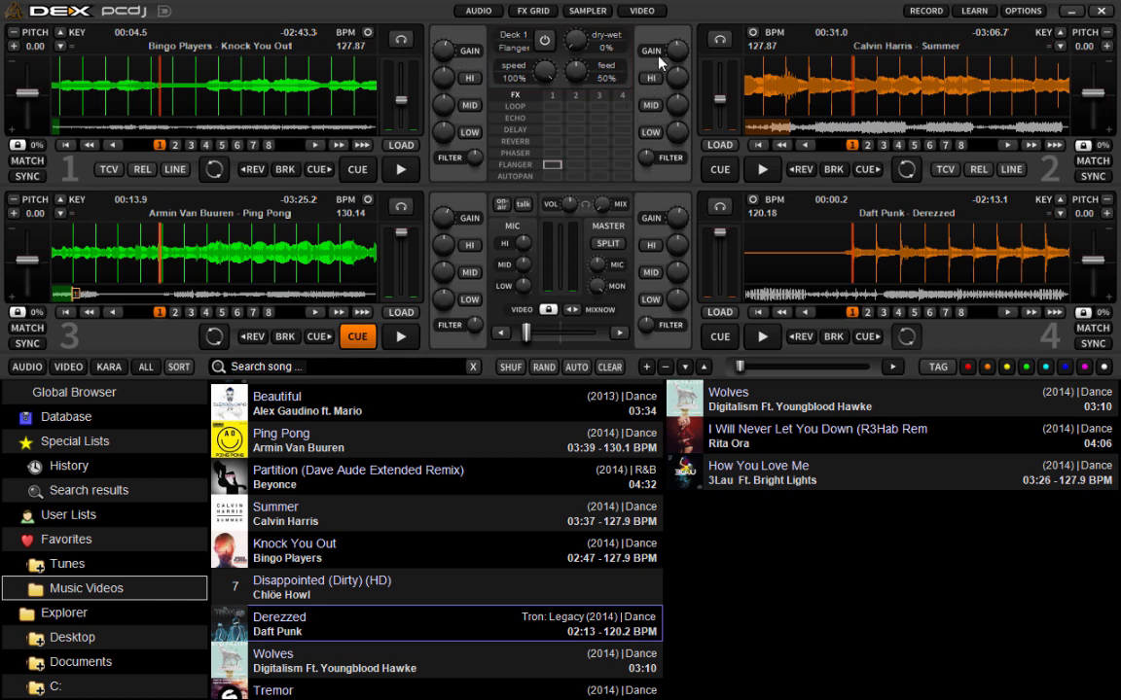
mouse_move(784, 88)
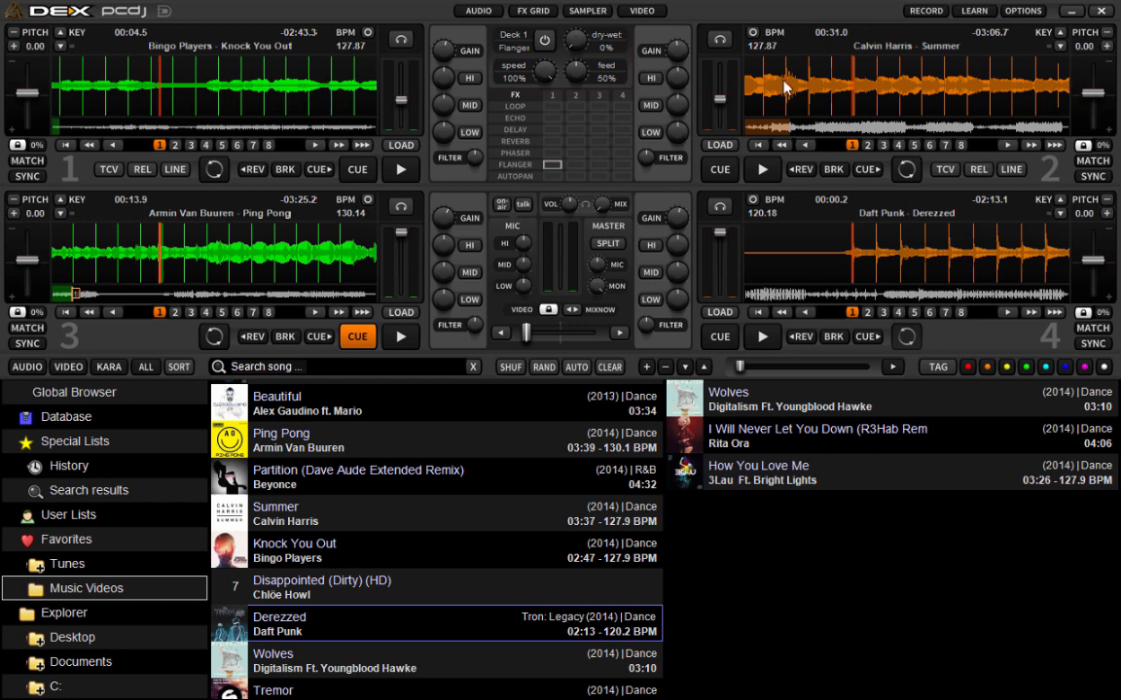
mouse_move(550, 90)
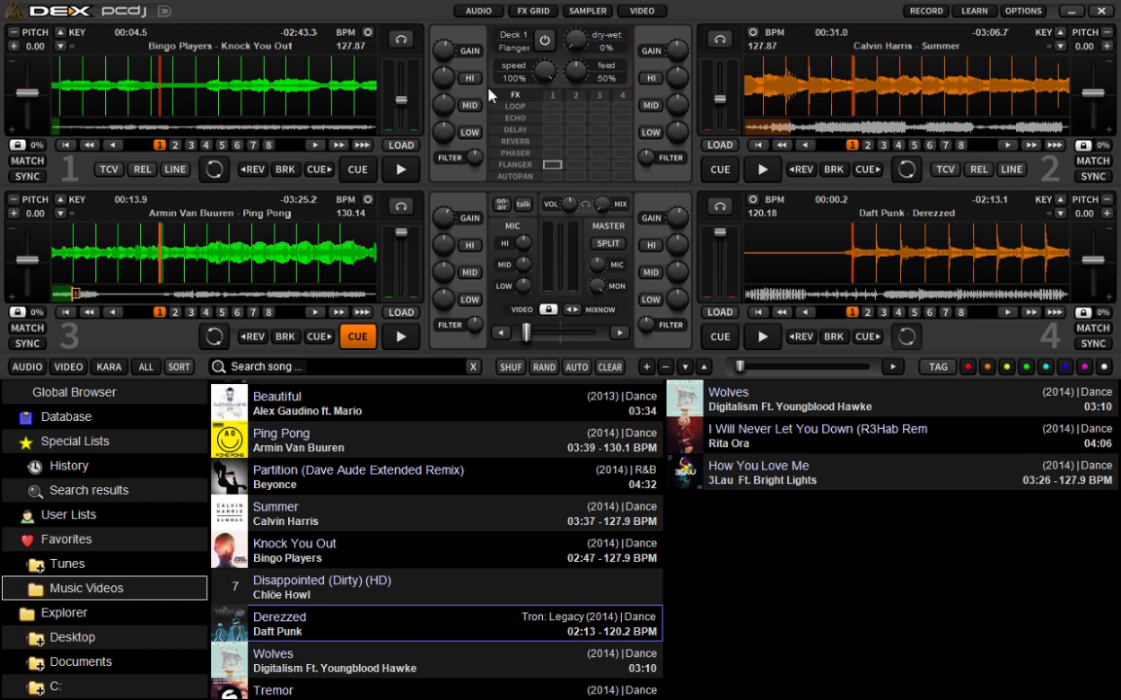
mouse_move(523, 114)
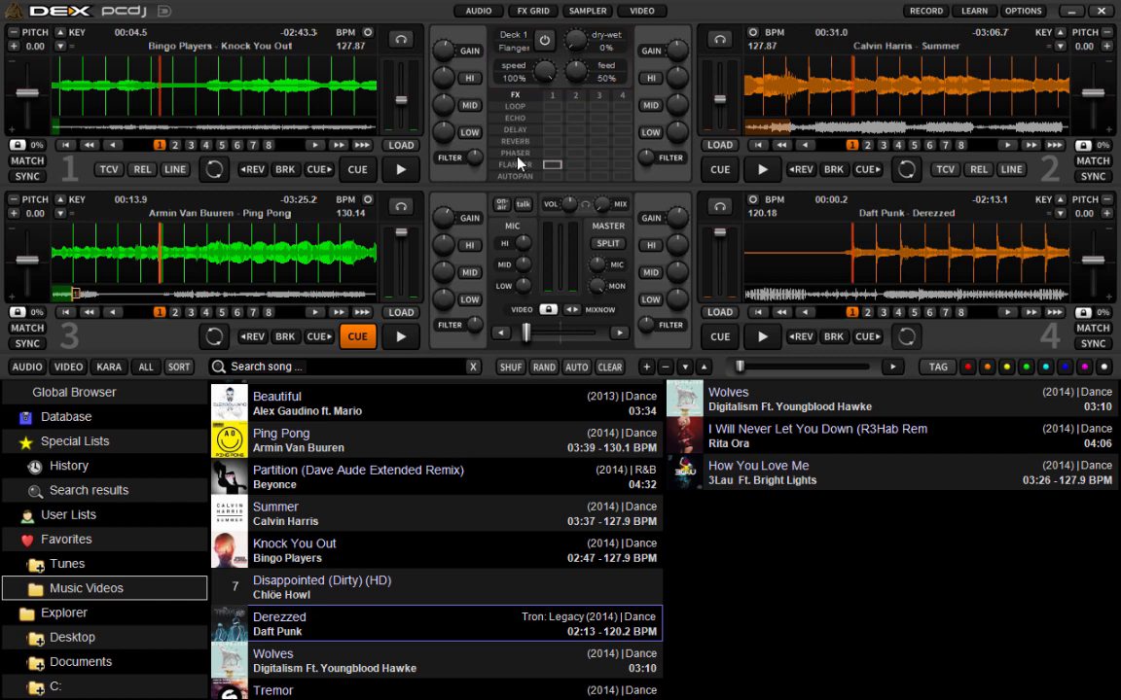
mouse_move(518, 184)
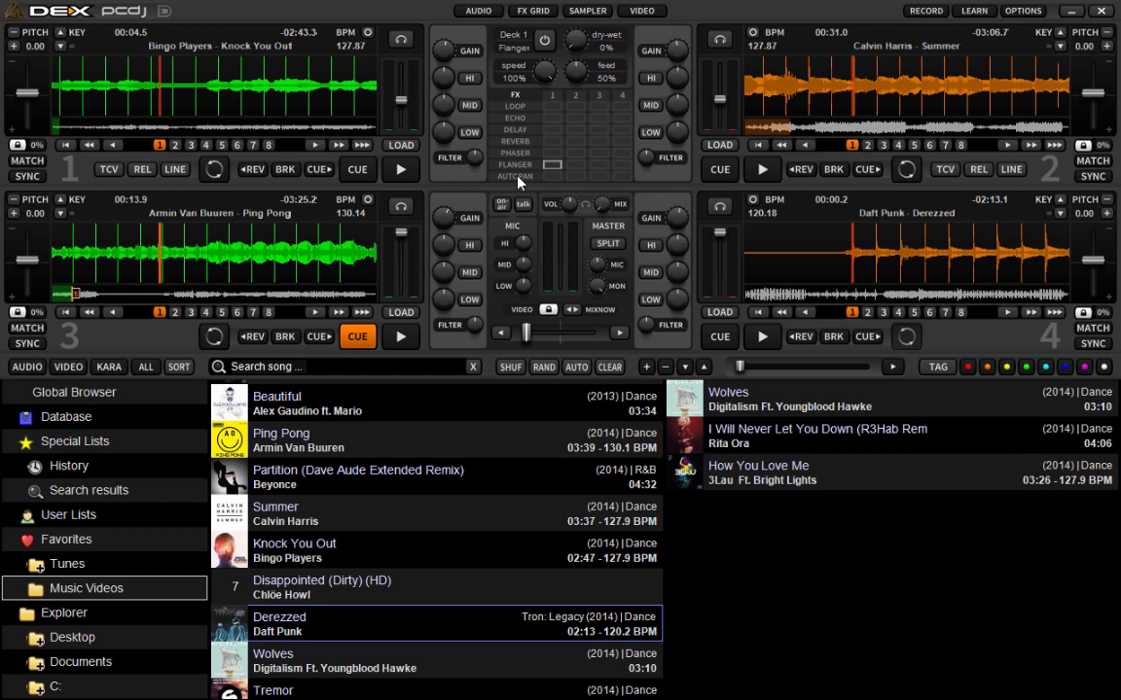
mouse_move(519, 129)
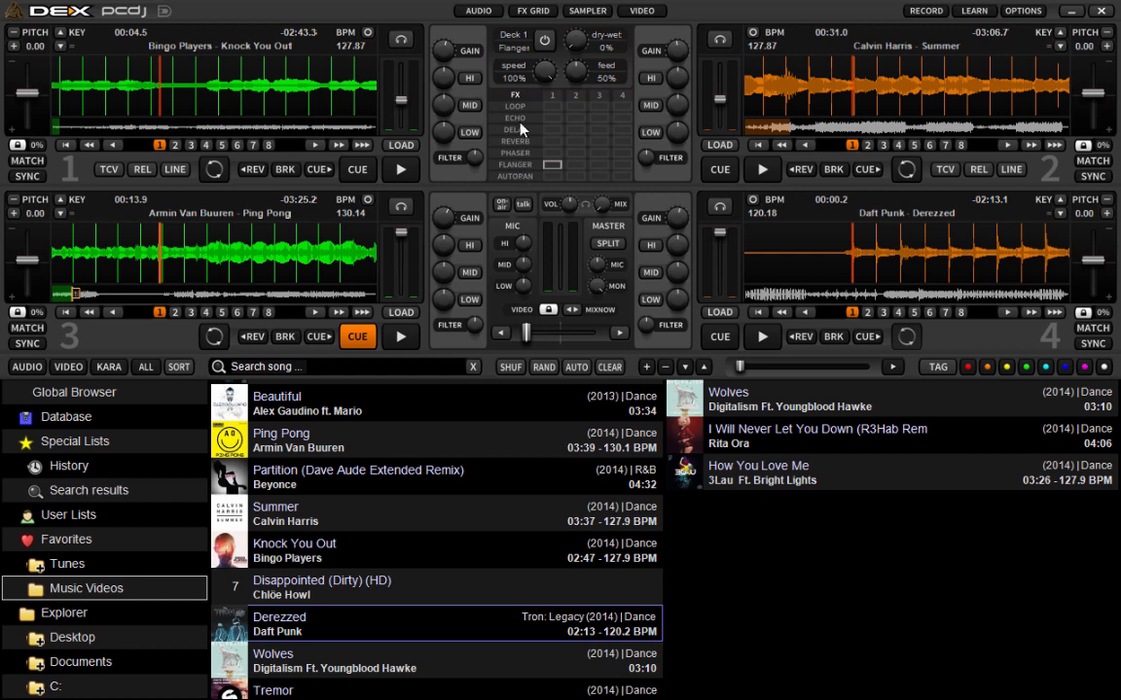
mouse_move(560, 104)
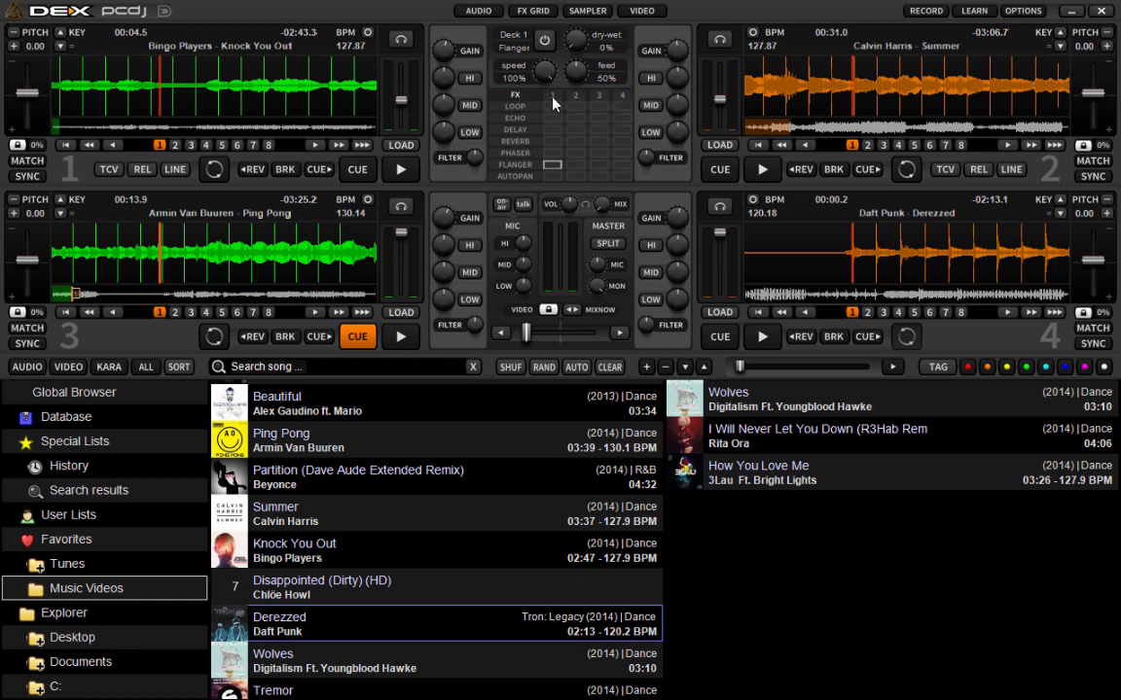
mouse_move(578, 102)
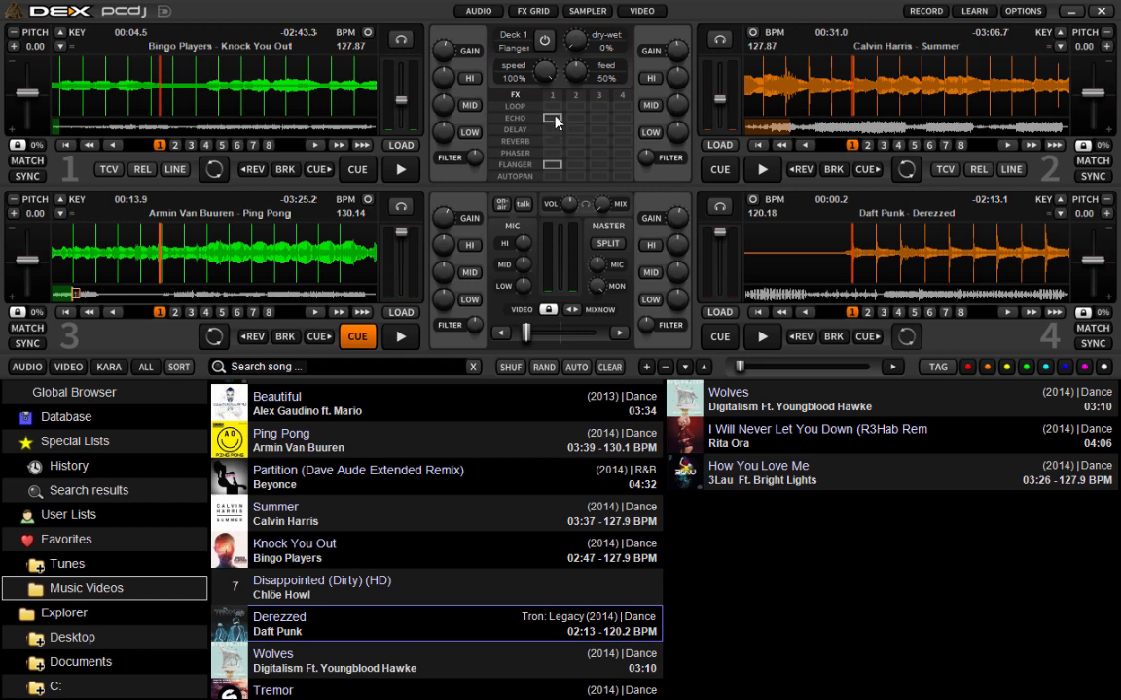
mouse_move(394, 163)
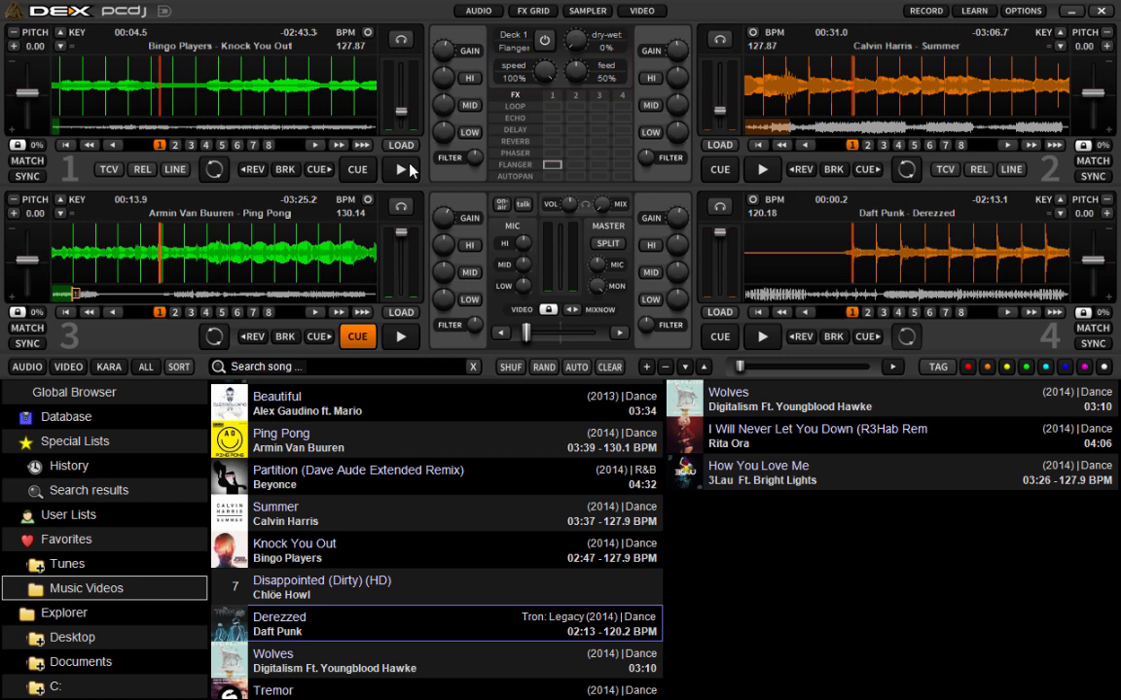
Play the Bingo Players track 'Knock You Out' on deck 1.
left_click(400, 170)
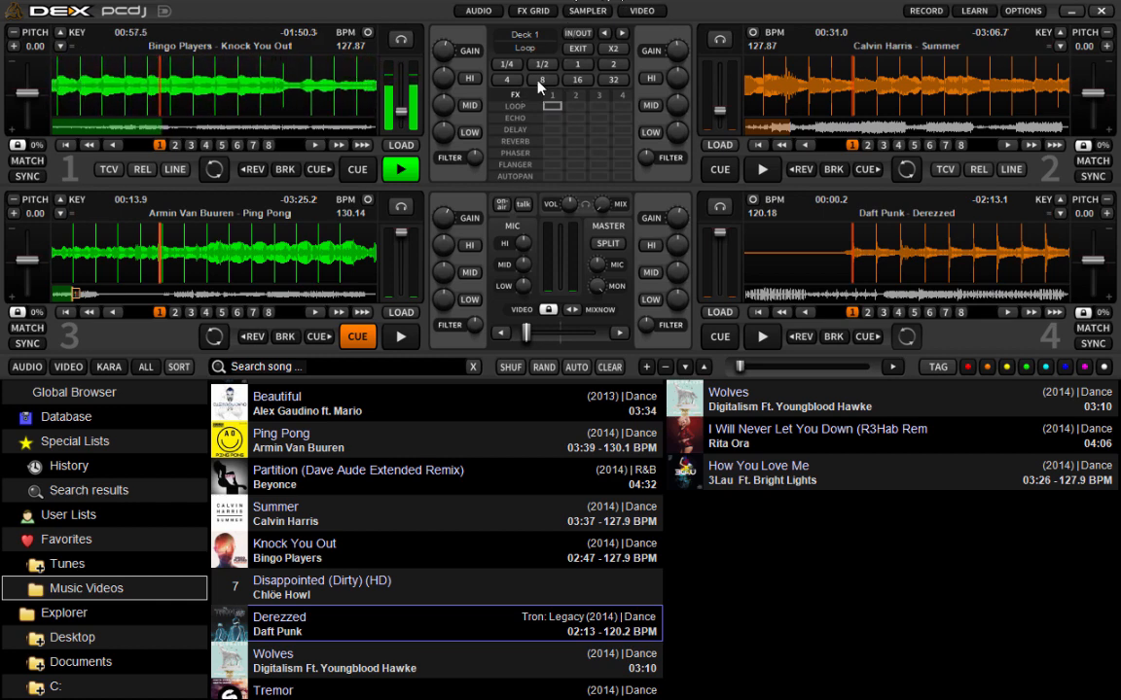
Light the LOOP cell for deck 1 with an 8-beat loop, then change it to 4 beats.
left_click(542, 79)
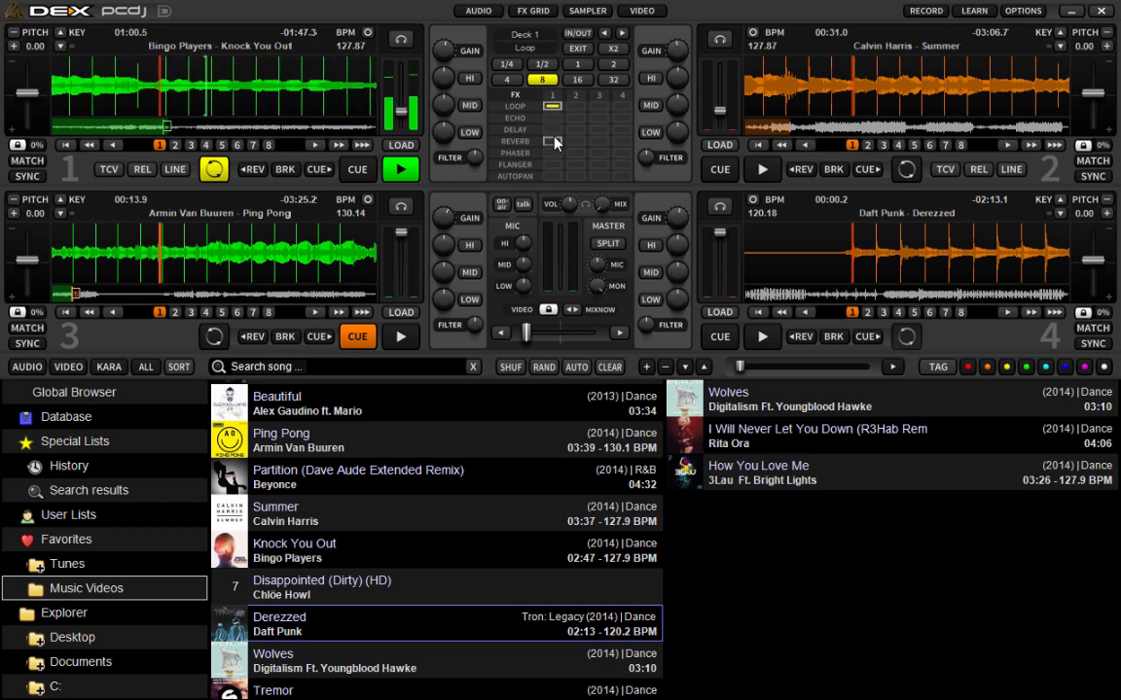
left_click(542, 49)
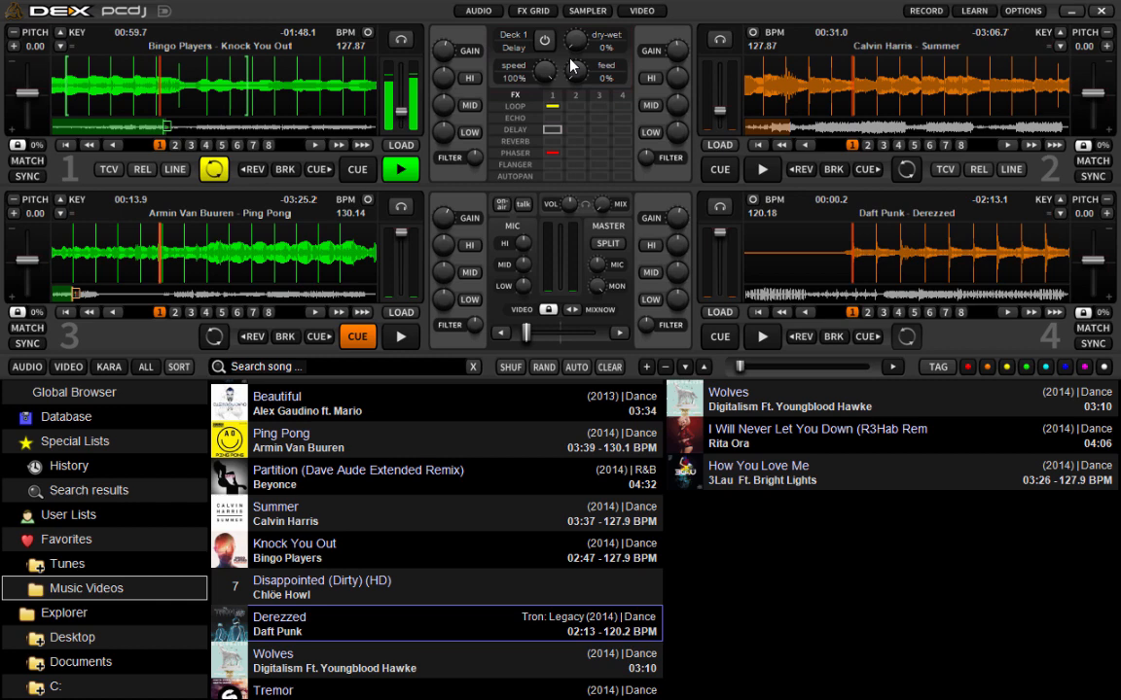
left_click(545, 41)
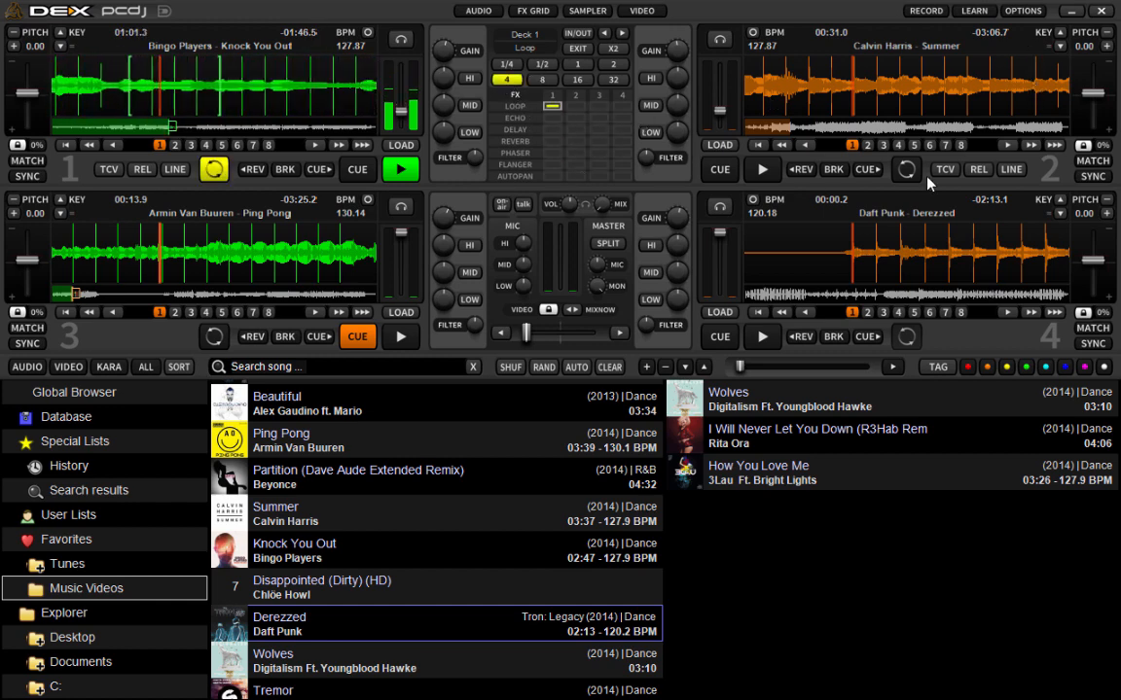
Play Calvin Harris 'Summer' on deck 2 and switch on its Phaser at 100% dry-wet.
left_click(761, 169)
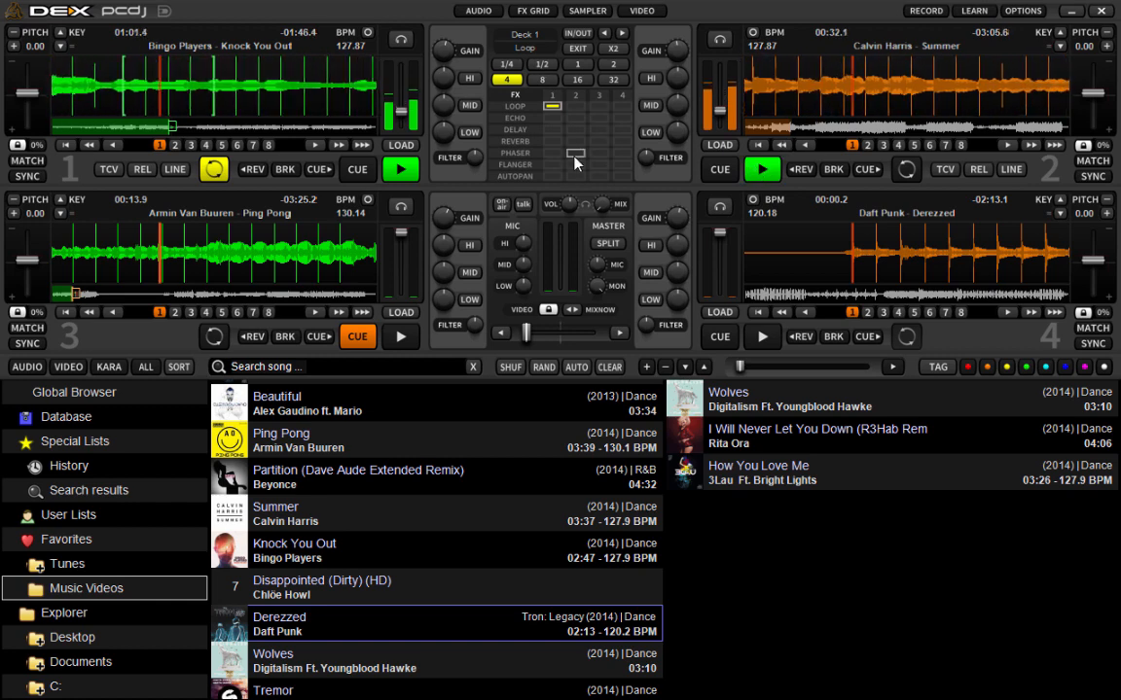
left_click(515, 152)
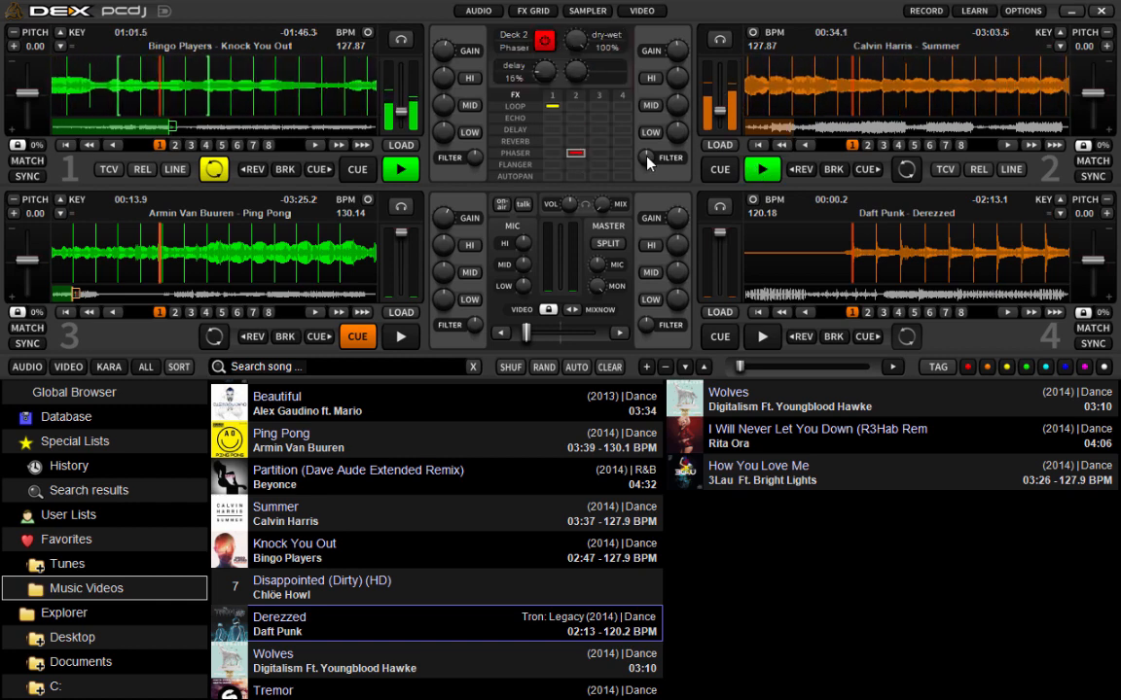